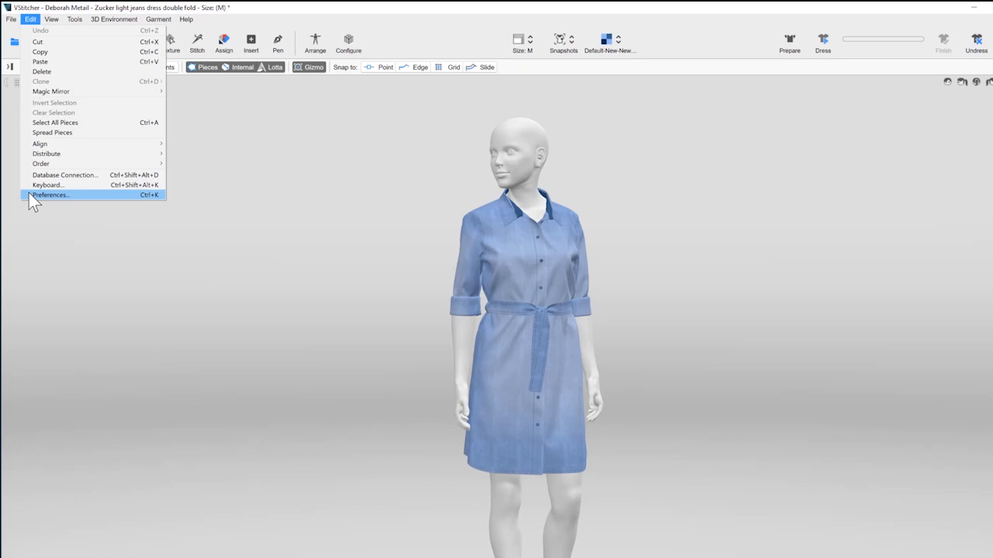
pyautogui.click(50, 195)
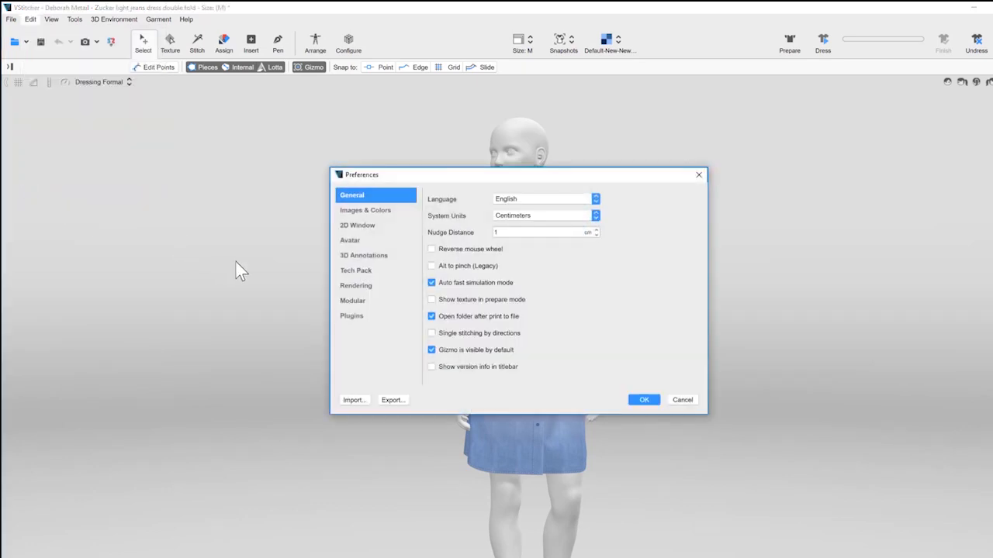
pyautogui.click(357, 286)
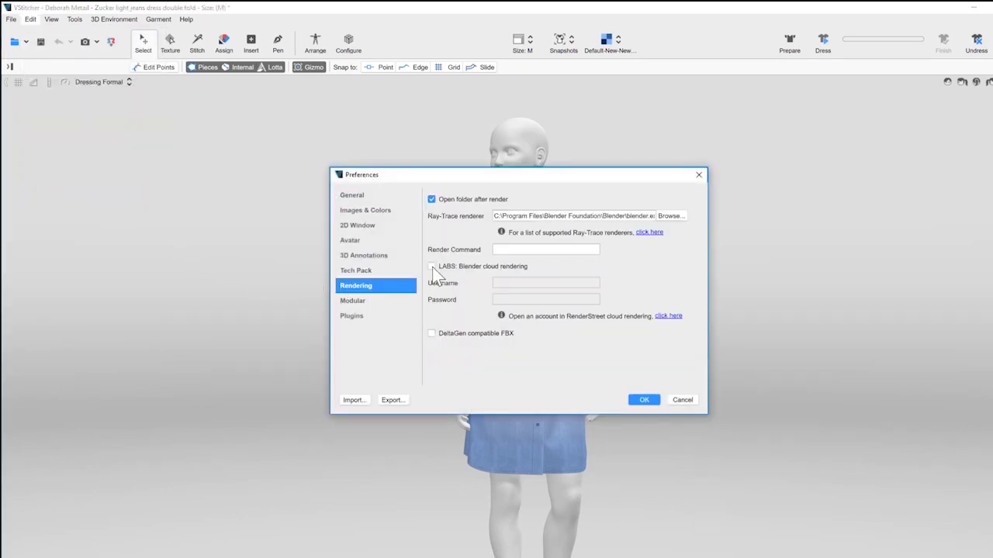
pyautogui.click(431, 267)
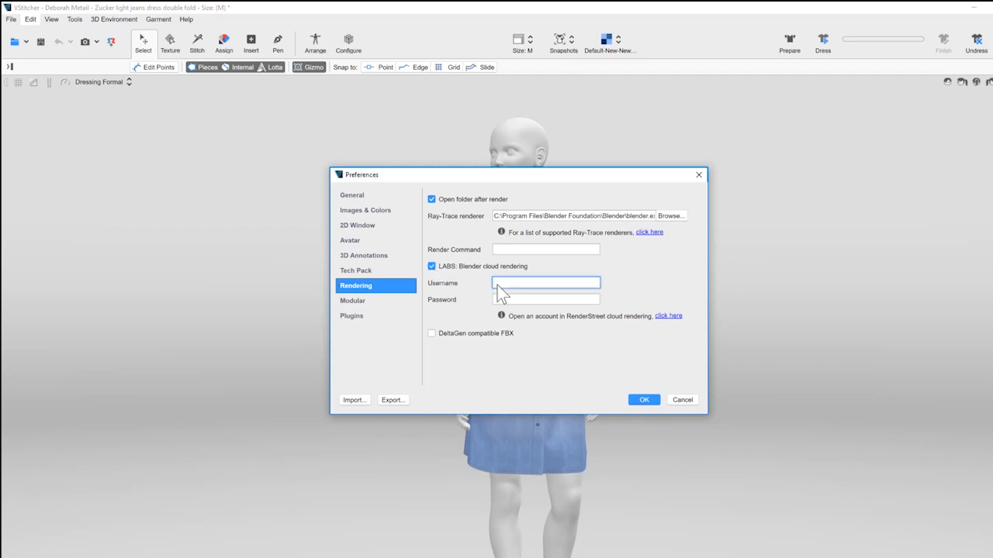
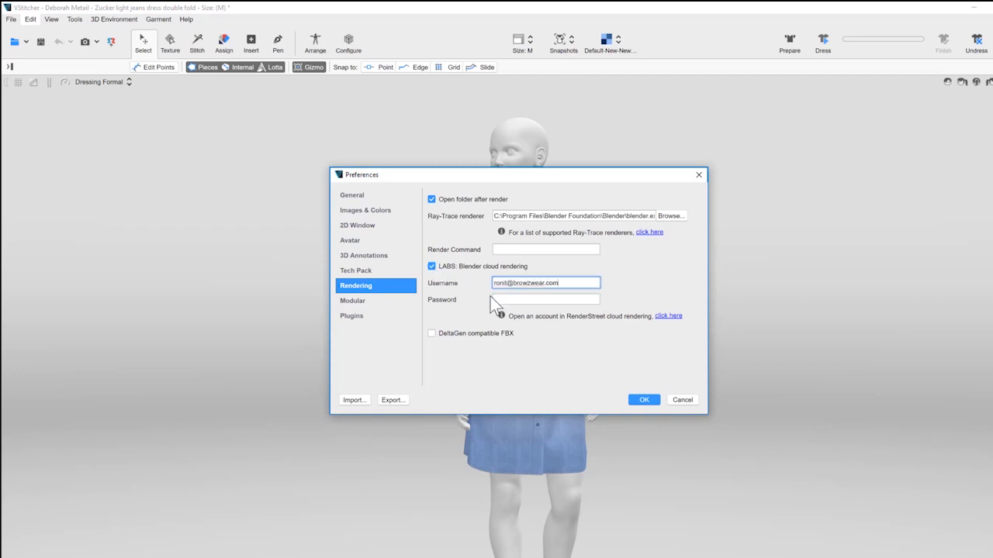
pyautogui.write('•••••')
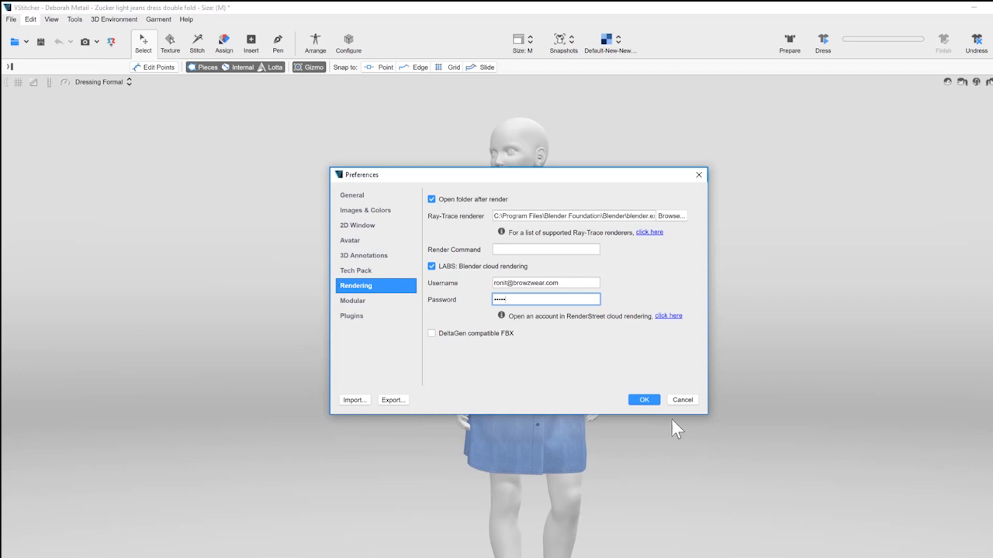
pyautogui.click(644, 400)
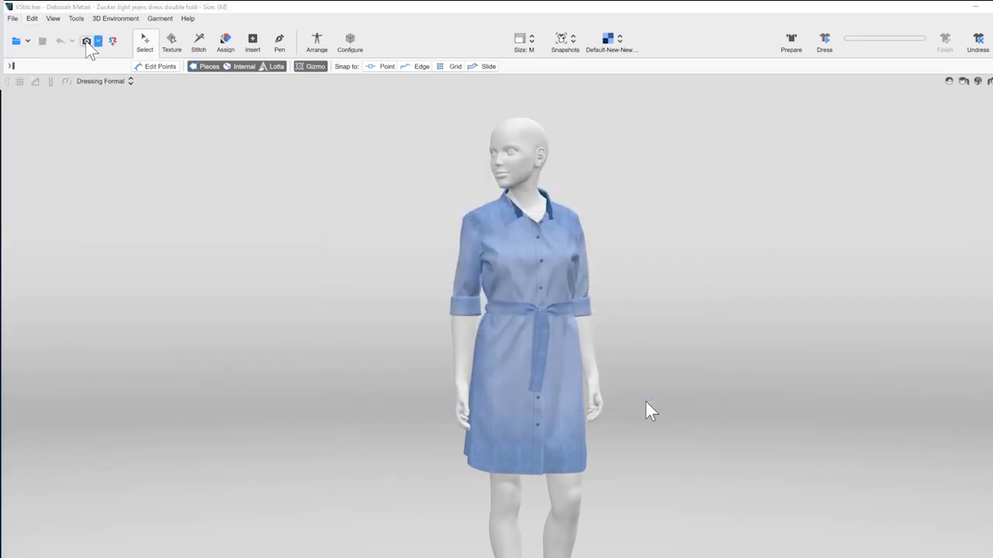
# Step: Set the render output to Turntable using Ray Trace Render instead of Normal Render
pyautogui.click(85, 41)
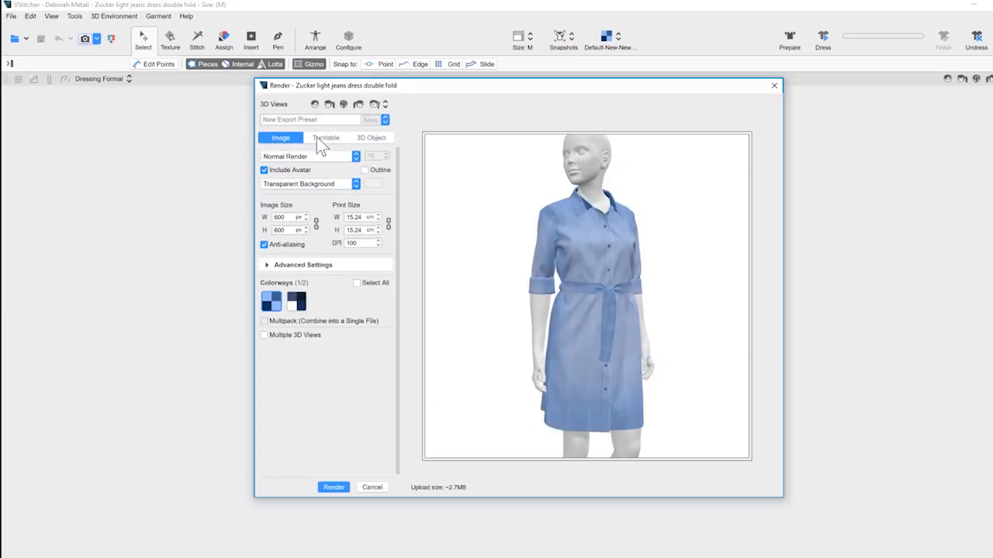
pyautogui.click(371, 137)
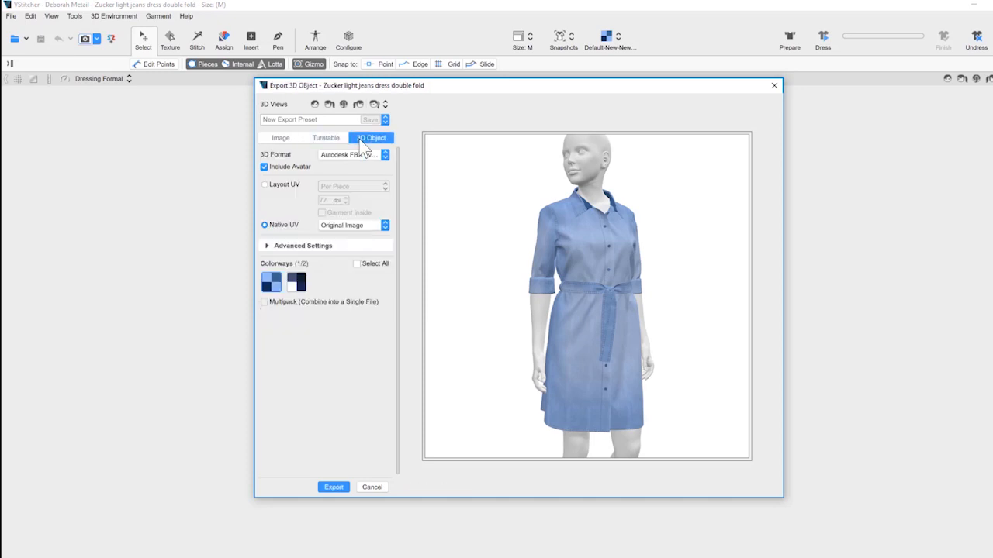
pyautogui.click(326, 136)
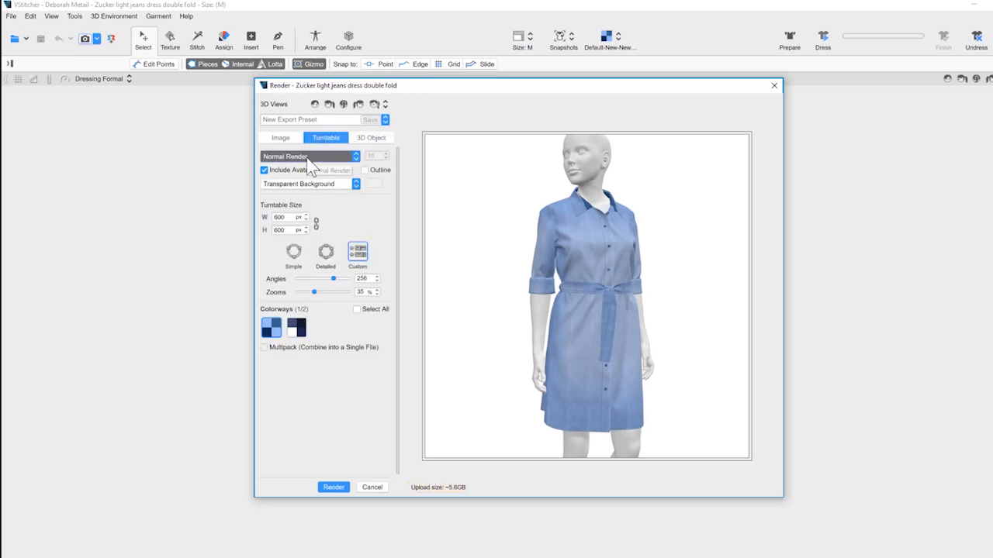
pyautogui.click(309, 155)
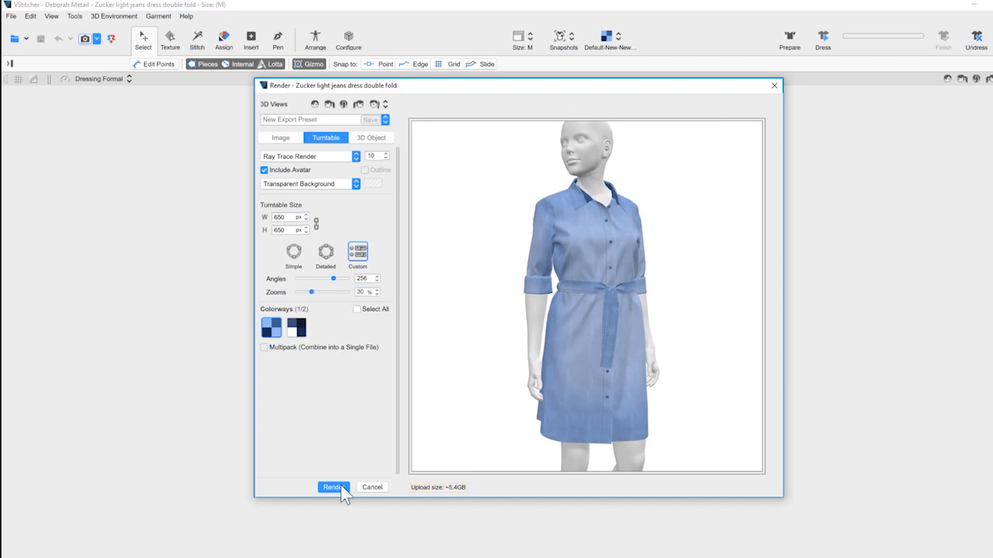
# Step: Launch the turntable render and create a new folder for its output in the Save As dialog
pyautogui.click(333, 487)
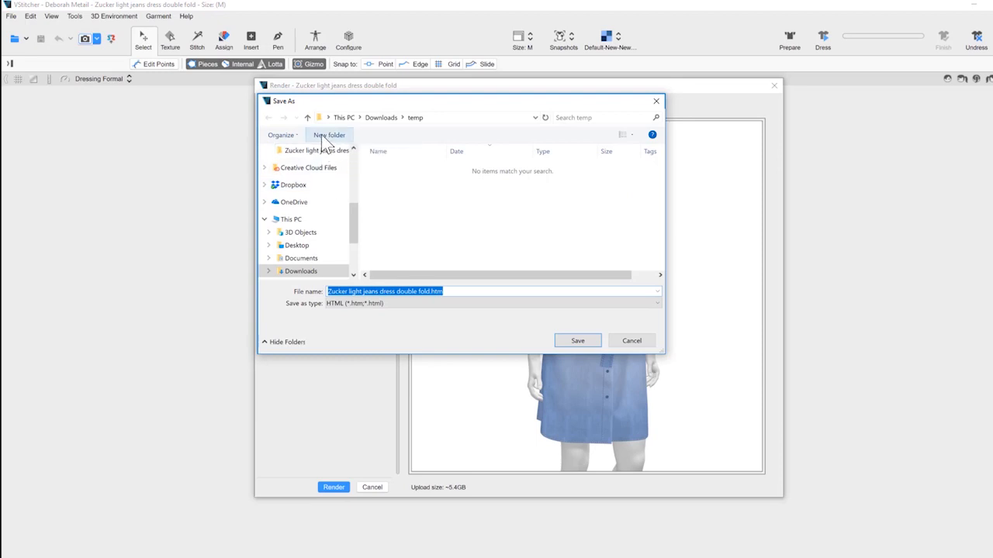
pyautogui.click(329, 133)
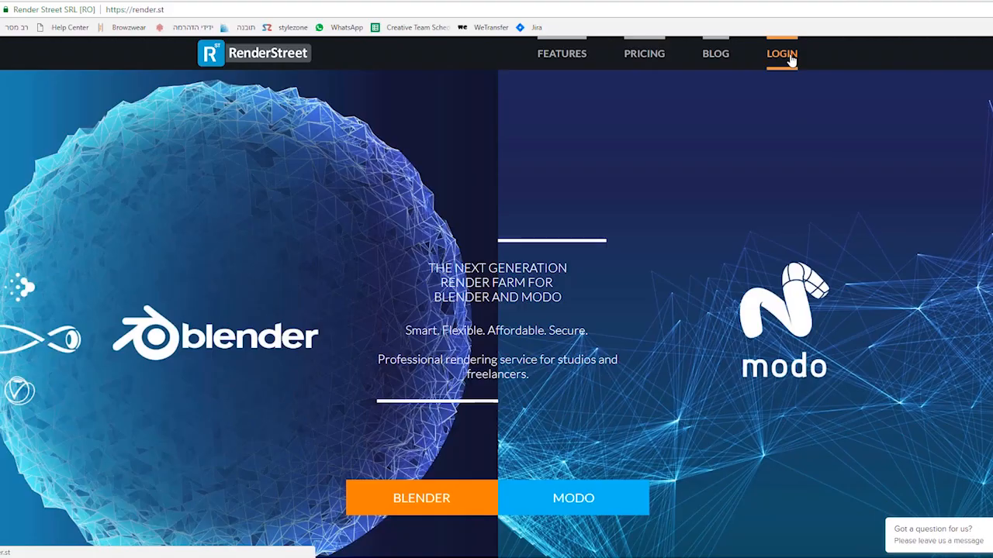
# Step: Log in to Render Street, view the finished dress job's details and play its turntable preview
pyautogui.click(782, 53)
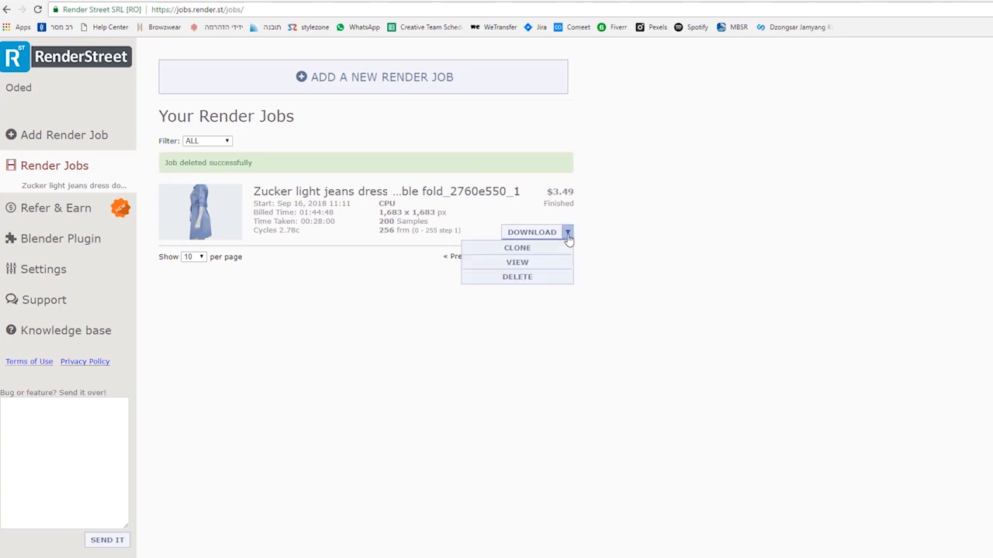
pyautogui.click(518, 262)
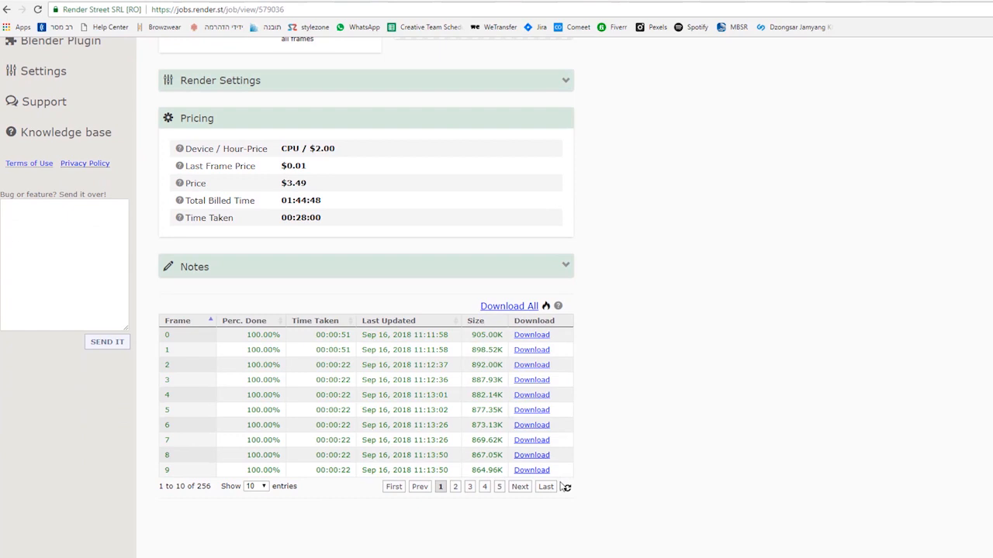
pyautogui.scroll(3)
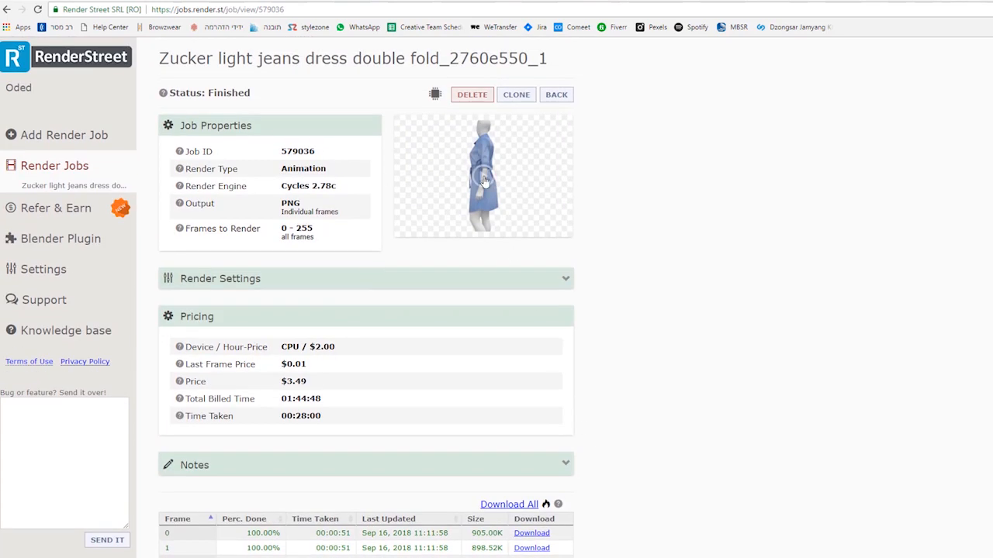
pyautogui.click(484, 173)
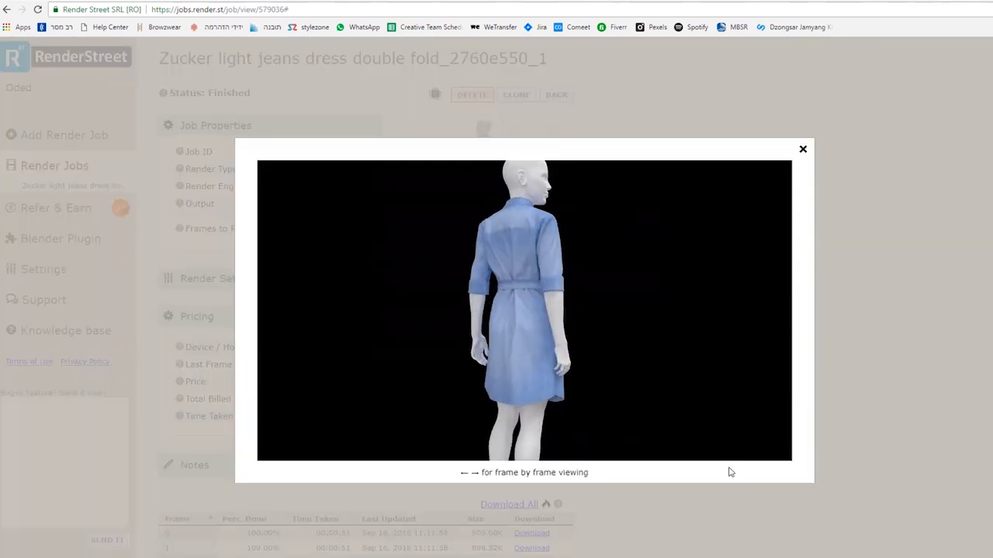